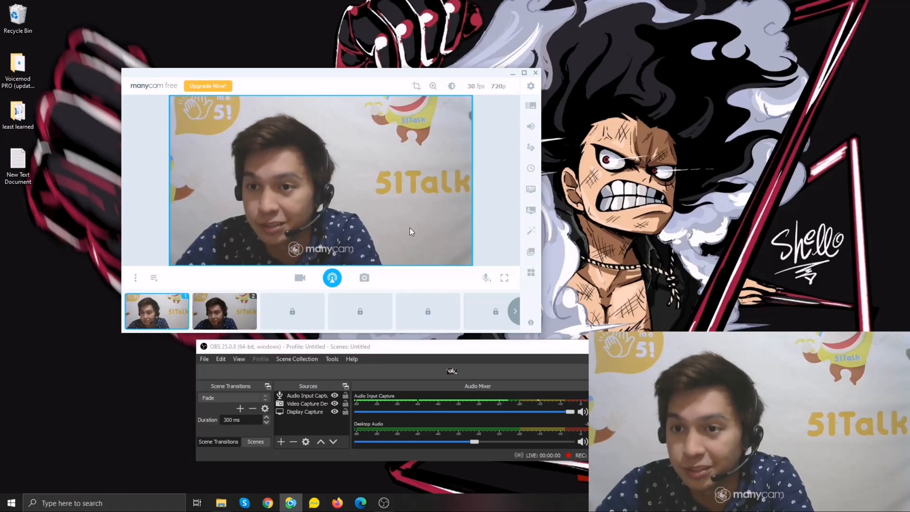
Step: Raise the webcam brightness to 22 in the colour adjustments, then close the adjustments
{"action": "left_click", "coordinate": [452, 86]}
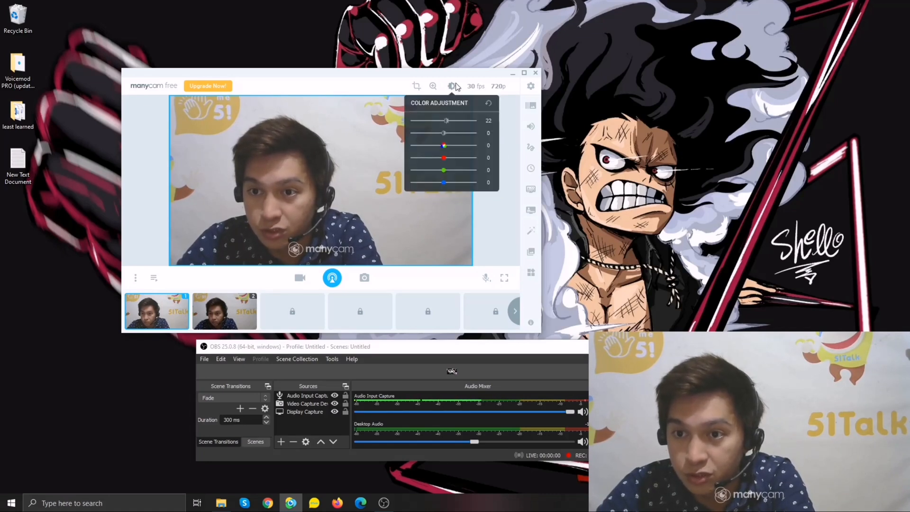
{"action": "left_click", "coordinate": [452, 86]}
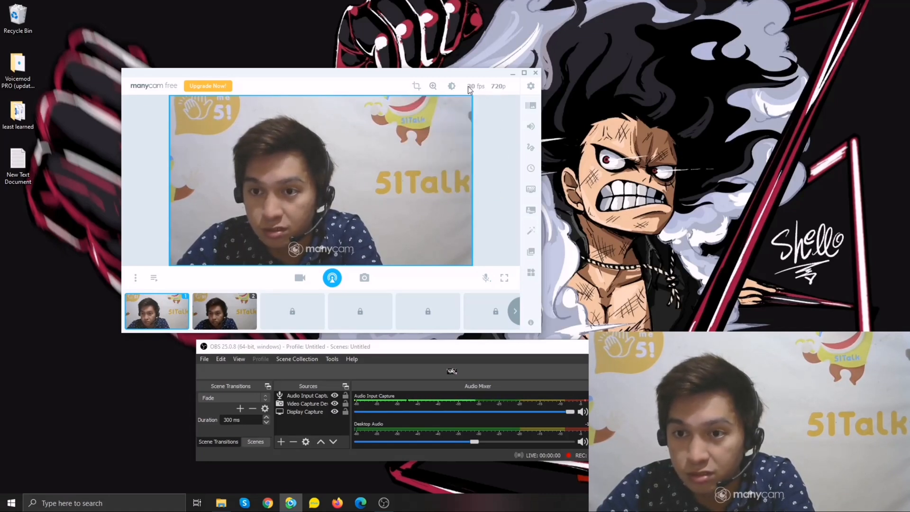
{"action": "left_click", "coordinate": [452, 86]}
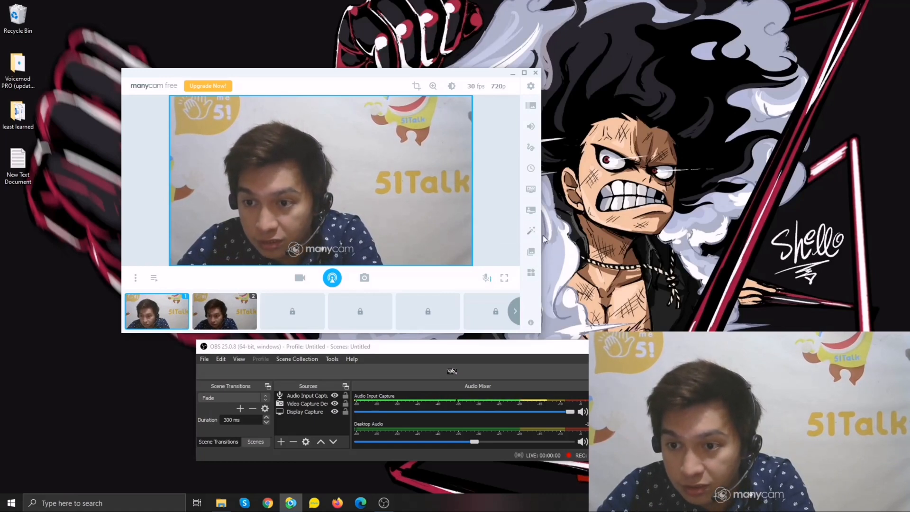
{"action": "mouse_move", "coordinate": [530, 231]}
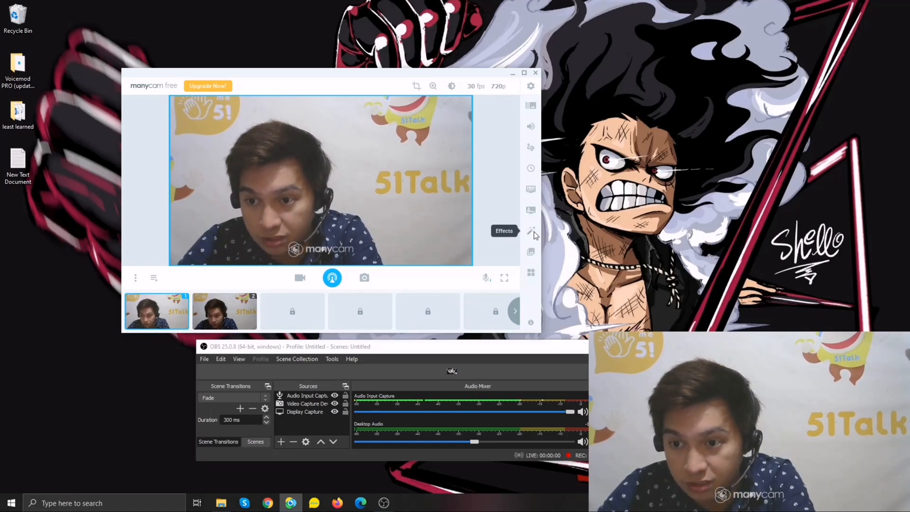
Step: Open the effects library, check Favorites, and scroll through the effect categories
{"action": "left_click", "coordinate": [530, 231]}
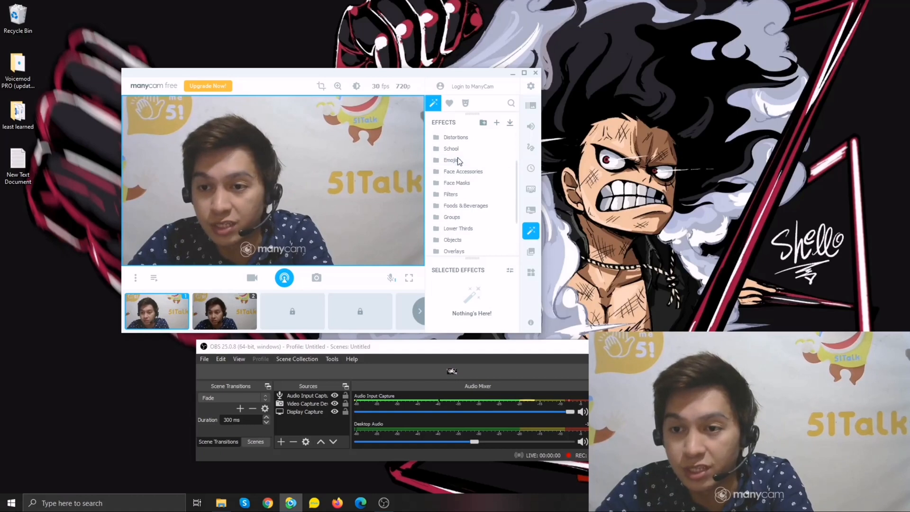
{"action": "scroll", "scroll_direction": "down", "scroll_amount": 3}
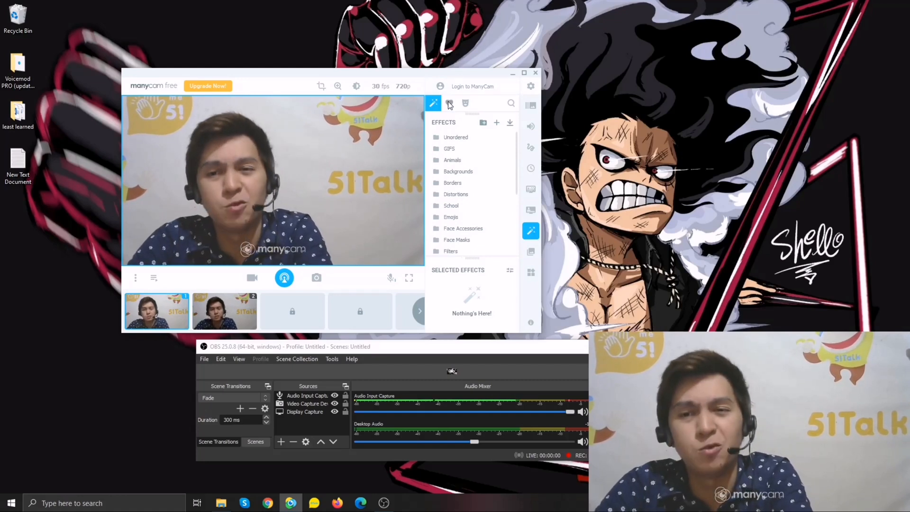
{"action": "left_click", "coordinate": [449, 104]}
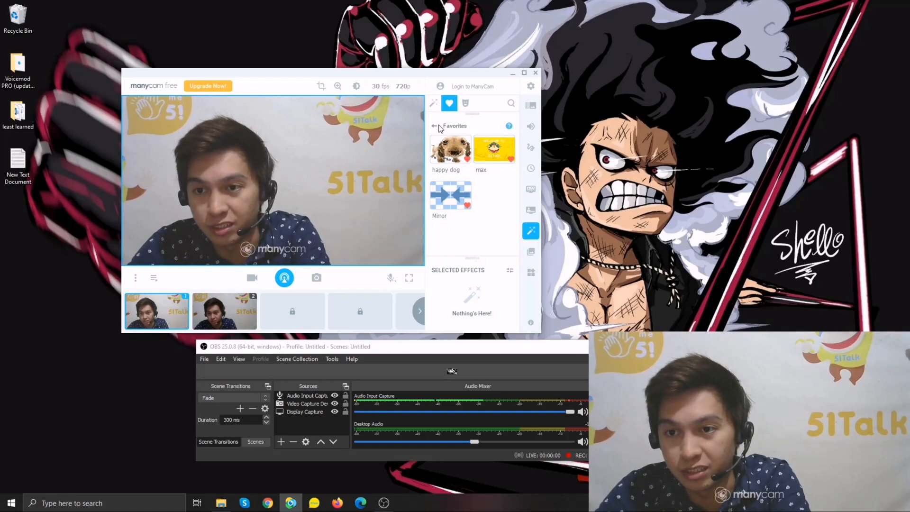
{"action": "left_click", "coordinate": [433, 103]}
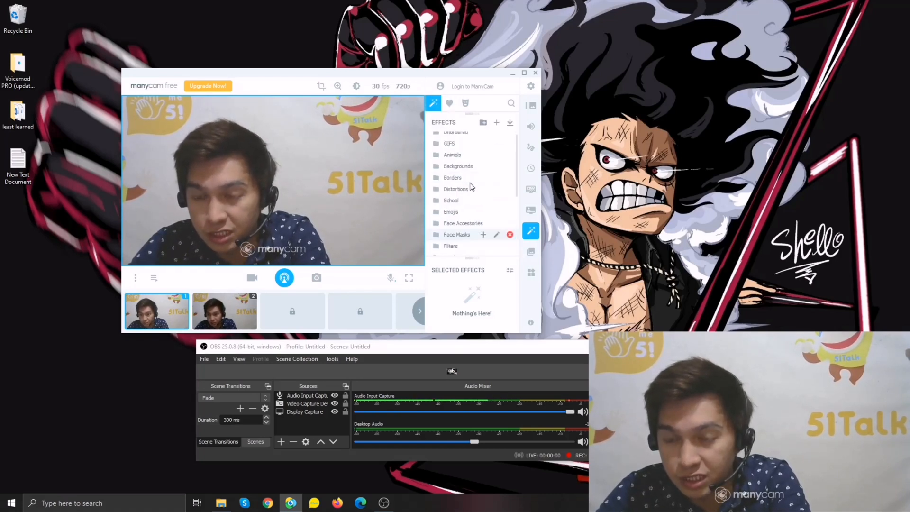
{"action": "scroll", "scroll_direction": "down", "scroll_amount": 3}
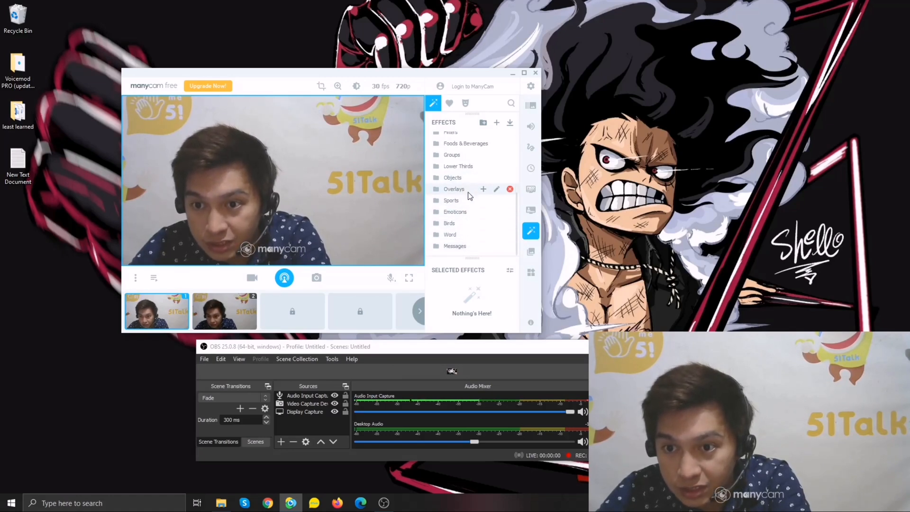
Step: Open the Overlays category and apply the 'Welcome to 51Talk' overlay to the webcam feed
{"action": "left_click", "coordinate": [454, 189]}
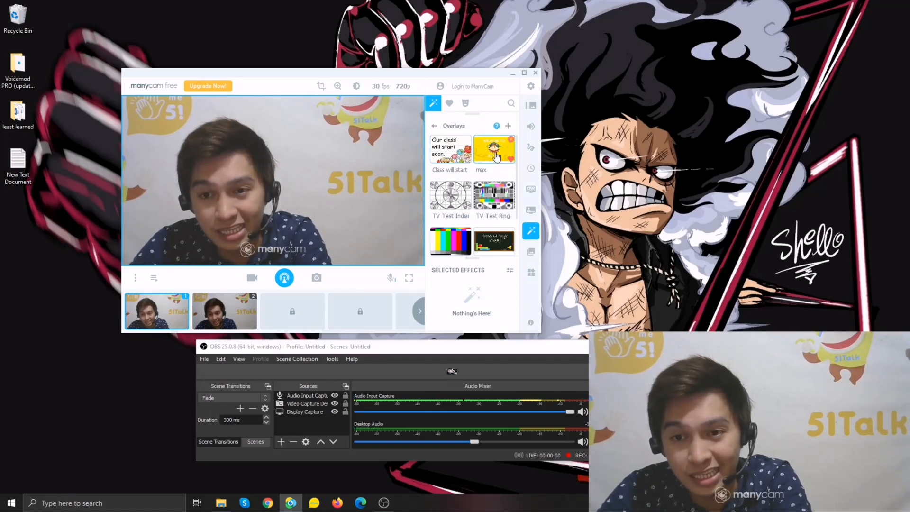
{"action": "left_click", "coordinate": [494, 149]}
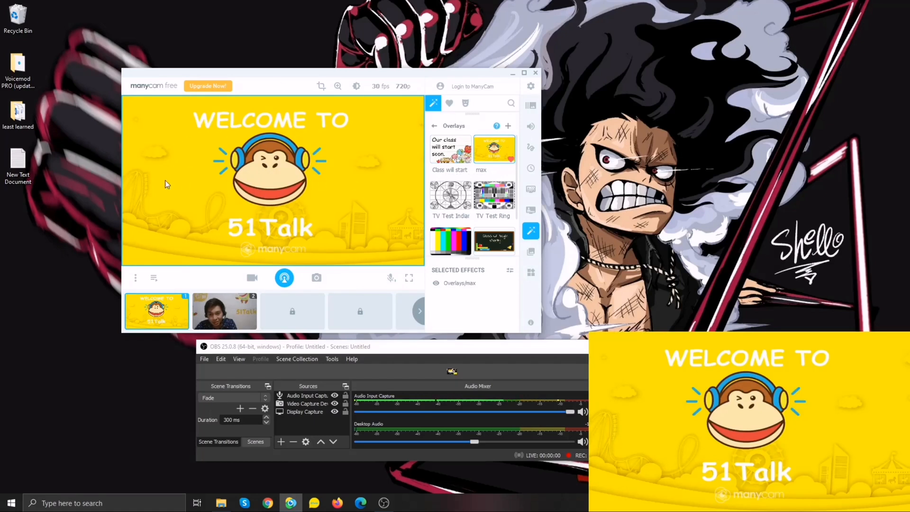
{"action": "mouse_move", "coordinate": [355, 140]}
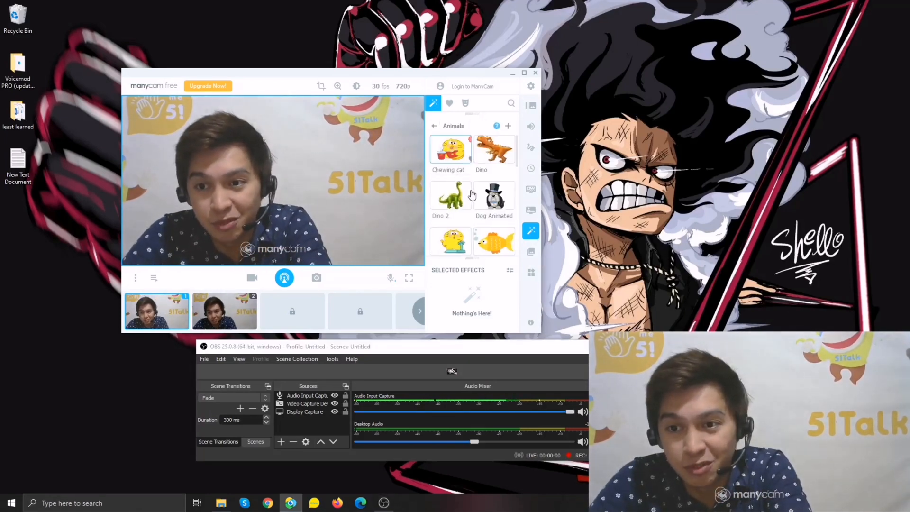
Step: Open the Filters and Effects store from the Animals category's Get More tile
{"action": "left_click", "coordinate": [494, 194]}
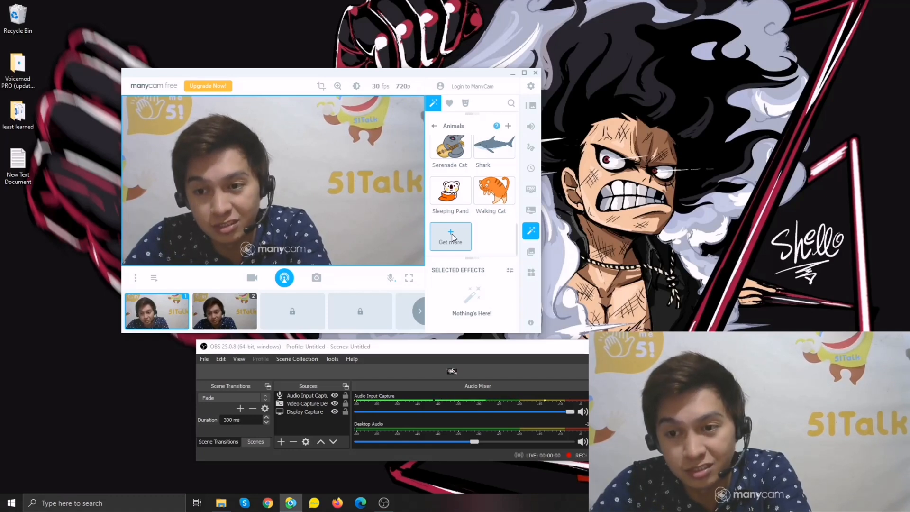
{"action": "left_click", "coordinate": [449, 237]}
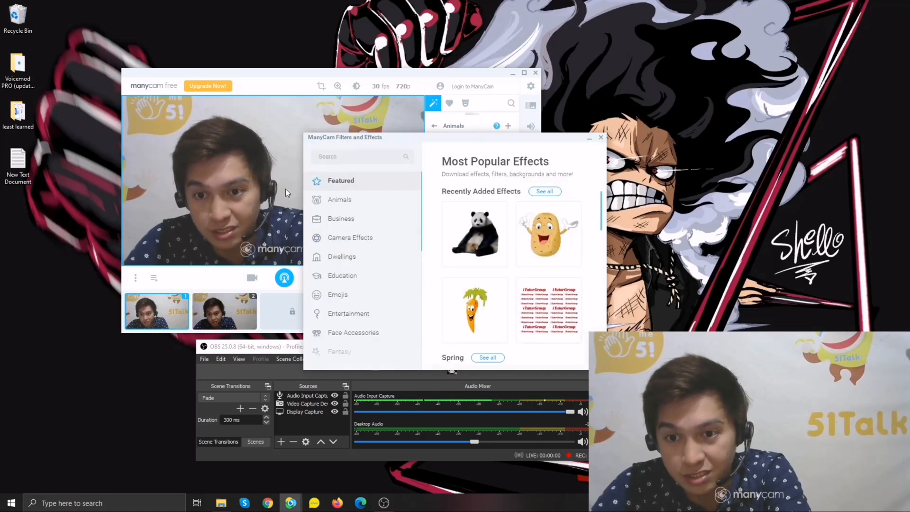
Step: Browse the store's Animals effects, then close the store window
{"action": "left_click", "coordinate": [339, 199]}
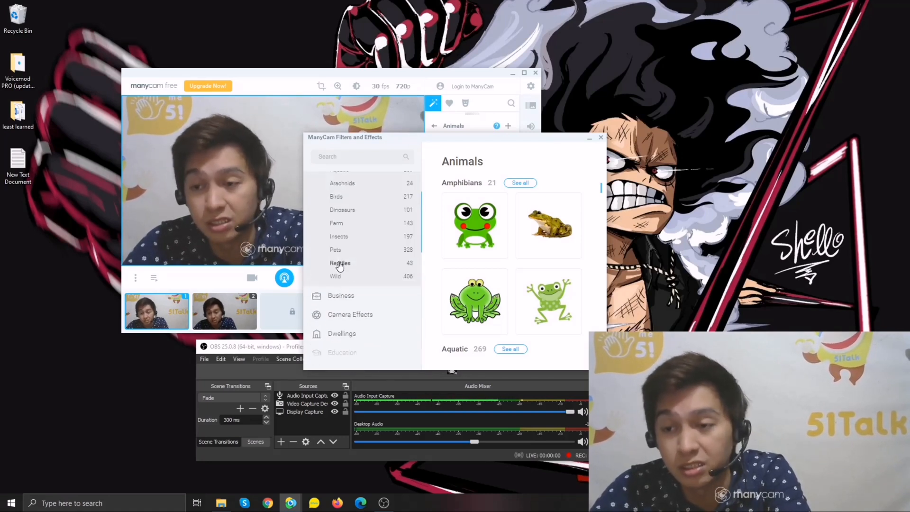
{"action": "left_click", "coordinate": [600, 137]}
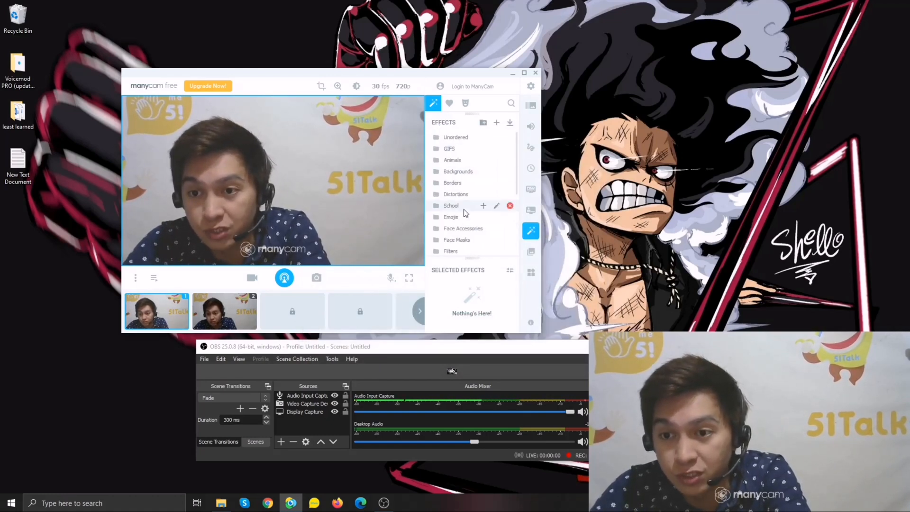
{"action": "left_click", "coordinate": [456, 193]}
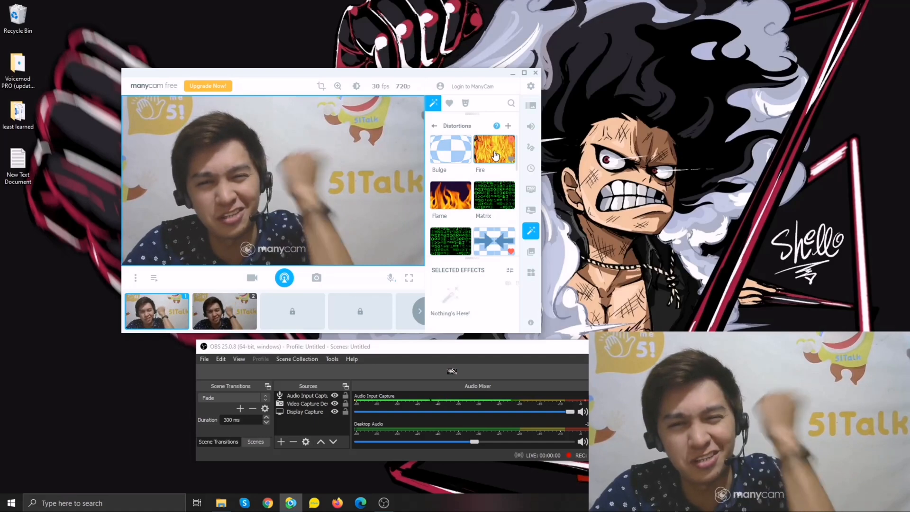
{"action": "left_click", "coordinate": [494, 149]}
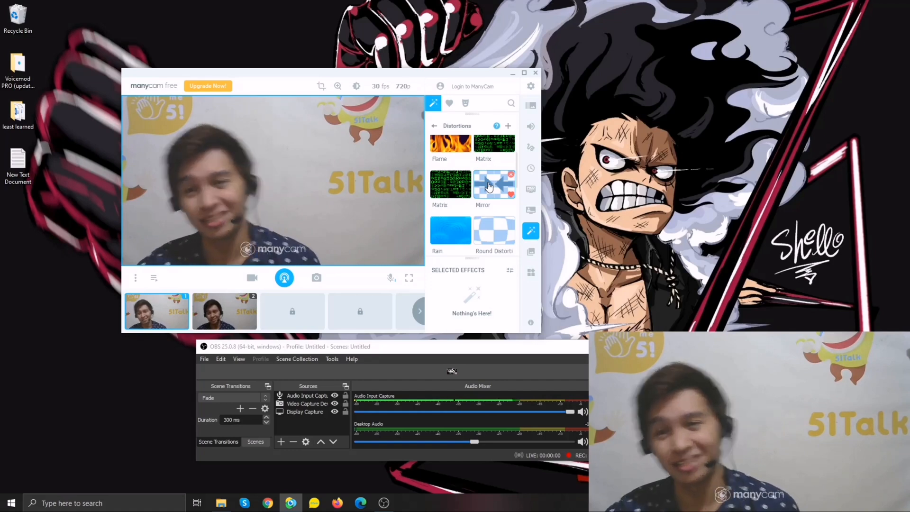
{"action": "left_click", "coordinate": [493, 184]}
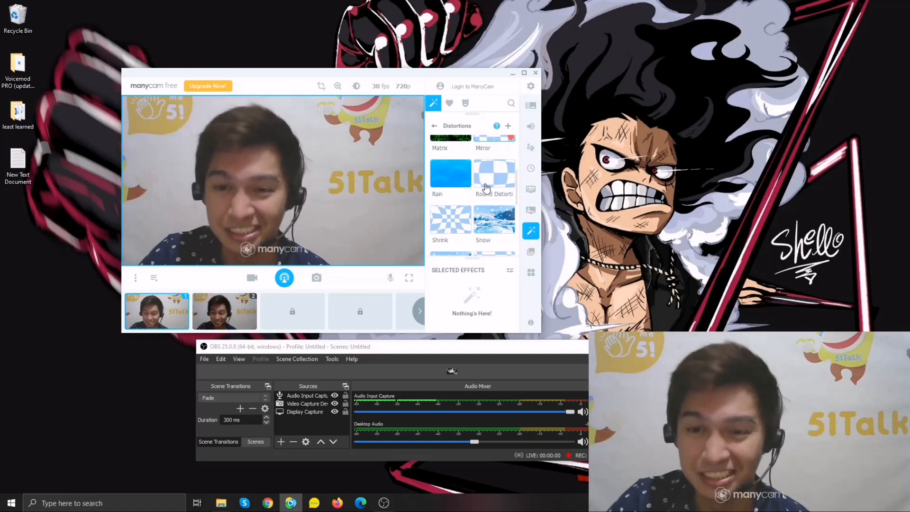
{"action": "scroll", "scroll_direction": "down", "scroll_amount": 3}
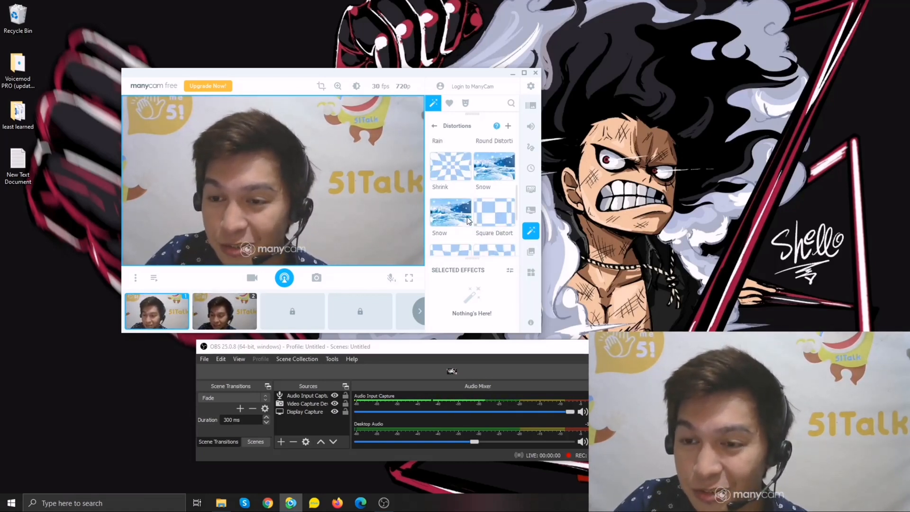
{"action": "scroll", "scroll_direction": "down", "scroll_amount": 3}
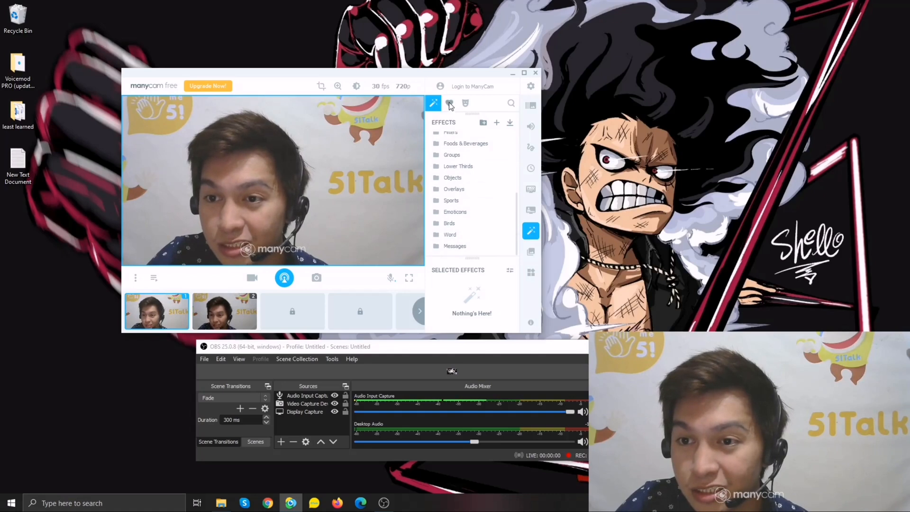
{"action": "left_click", "coordinate": [449, 103]}
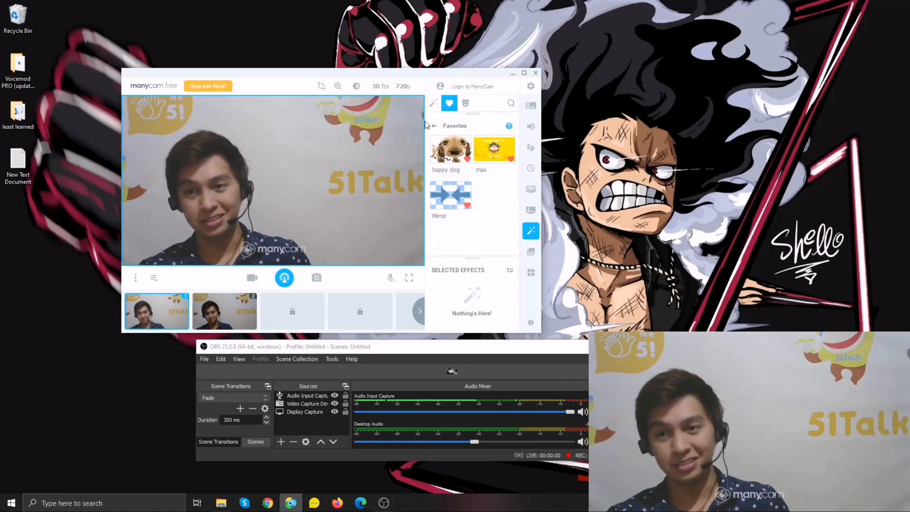
{"action": "mouse_move", "coordinate": [560, 194]}
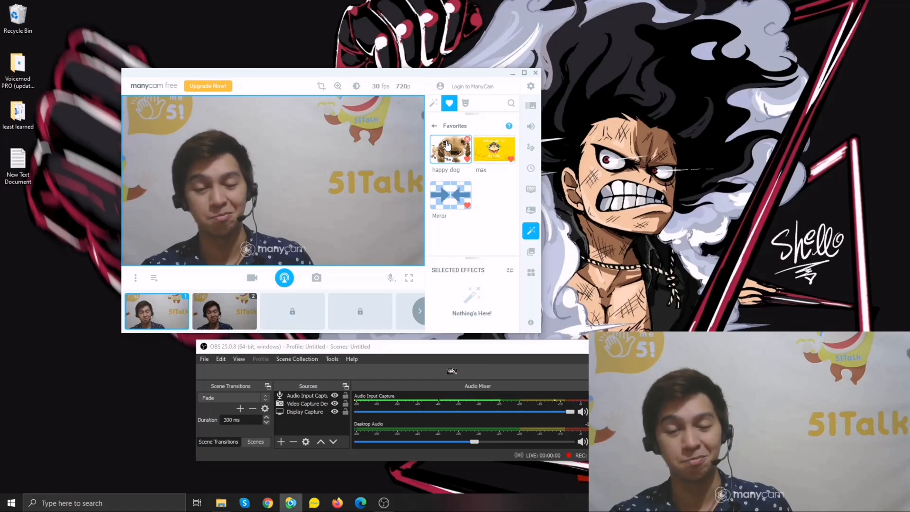
{"action": "left_click", "coordinate": [450, 149]}
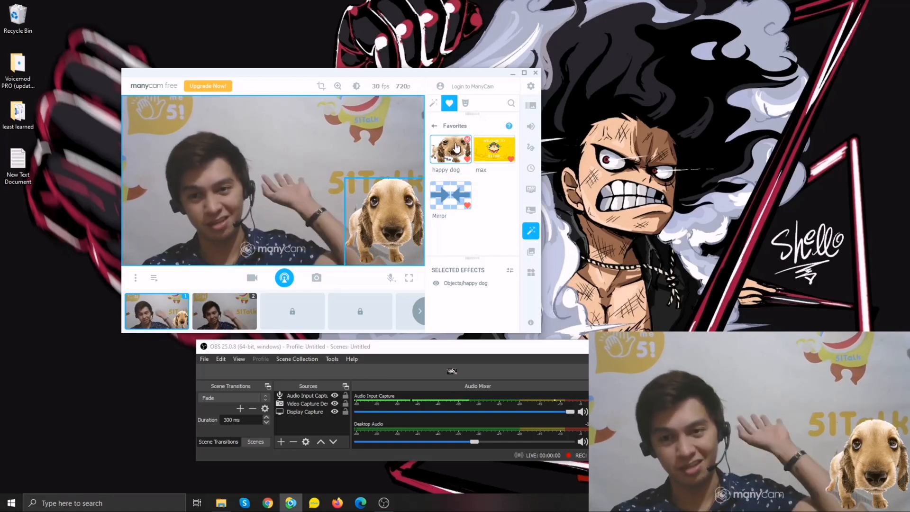
{"action": "left_click", "coordinate": [433, 103]}
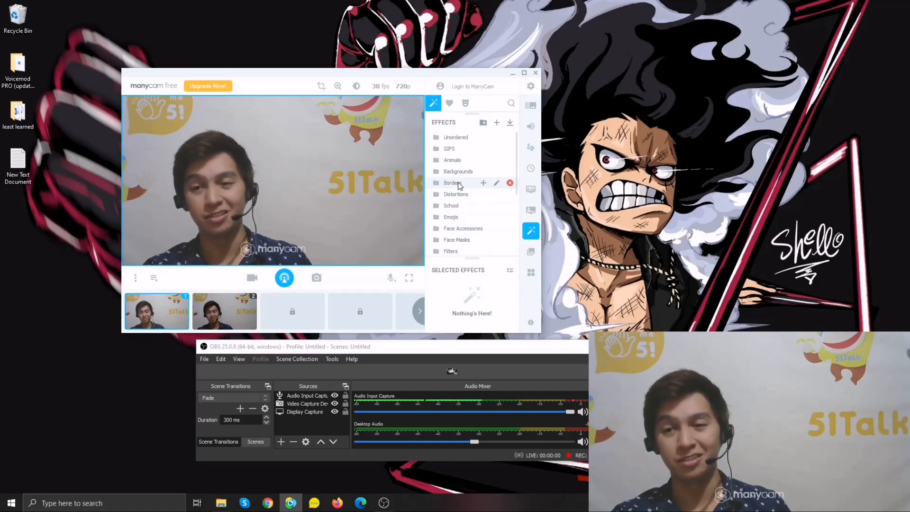
{"action": "mouse_move", "coordinate": [452, 160]}
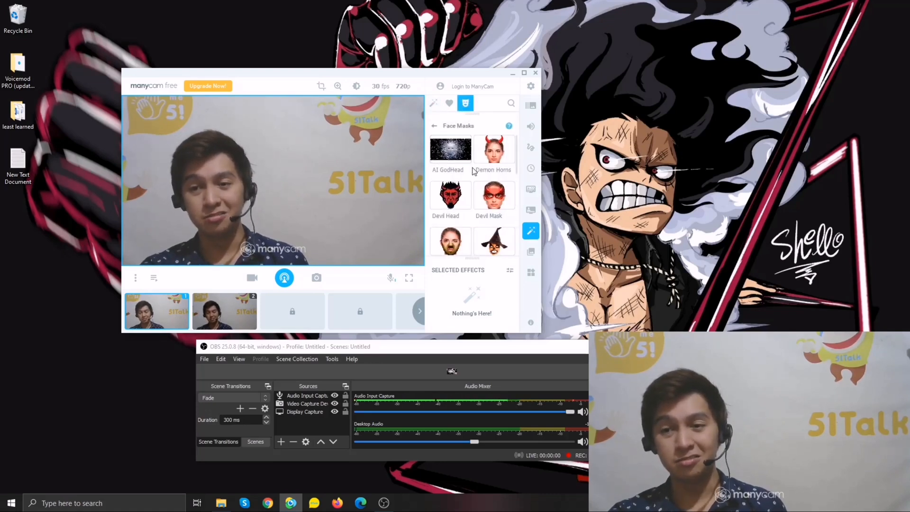
Step: Open Face Masks and scroll through masks like Demon Horns and Devil Head
{"action": "left_click", "coordinate": [450, 148]}
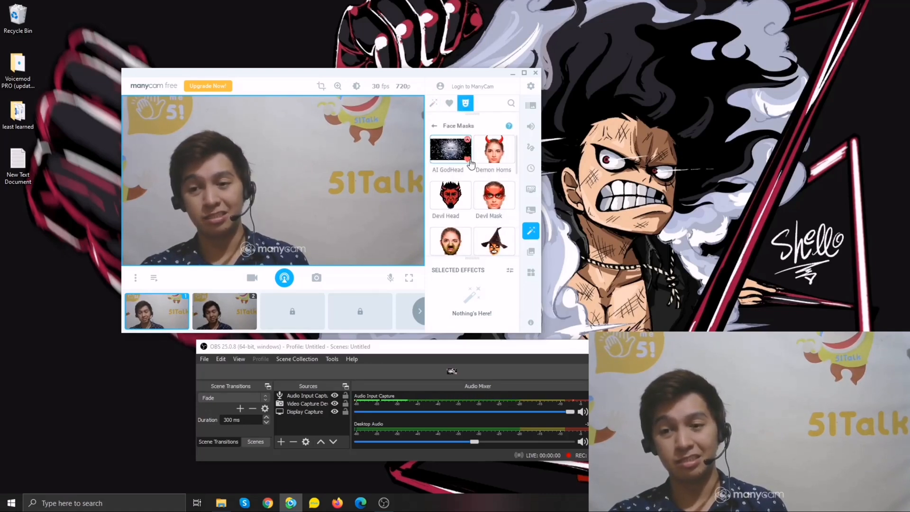
{"action": "scroll", "scroll_direction": "down", "scroll_amount": 3}
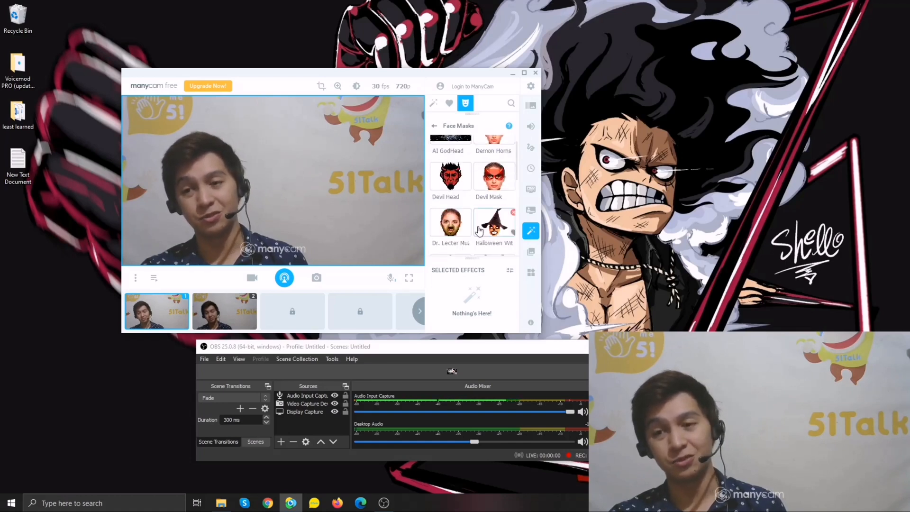